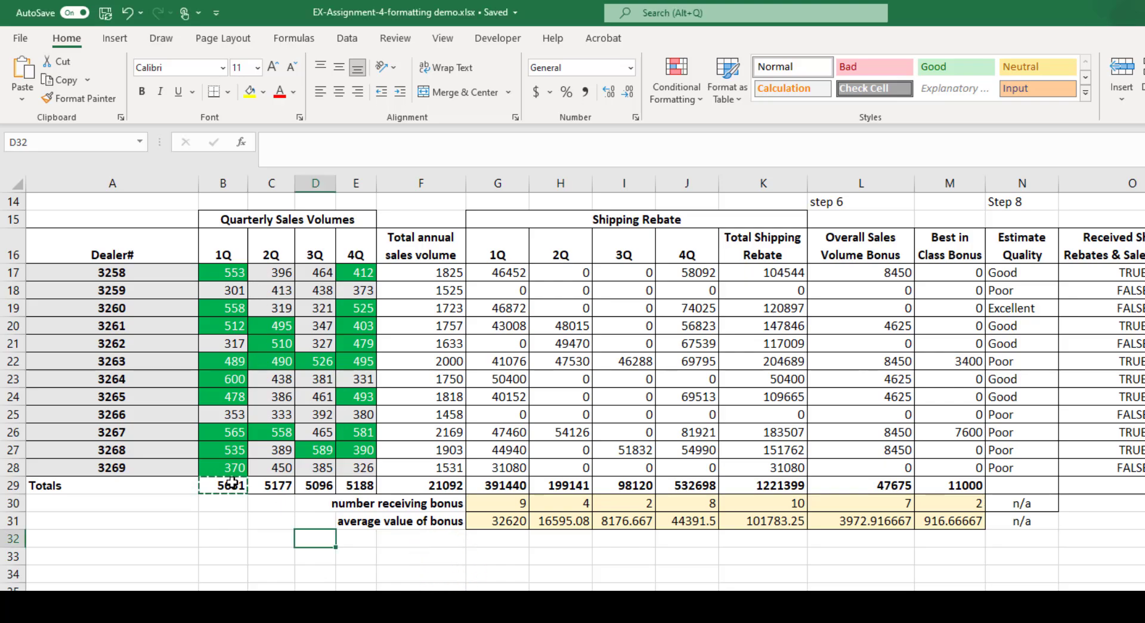
Check the quarterly total formulas, then show Totals row B29:F29 as comma numbers with no decimals
click(315, 503)
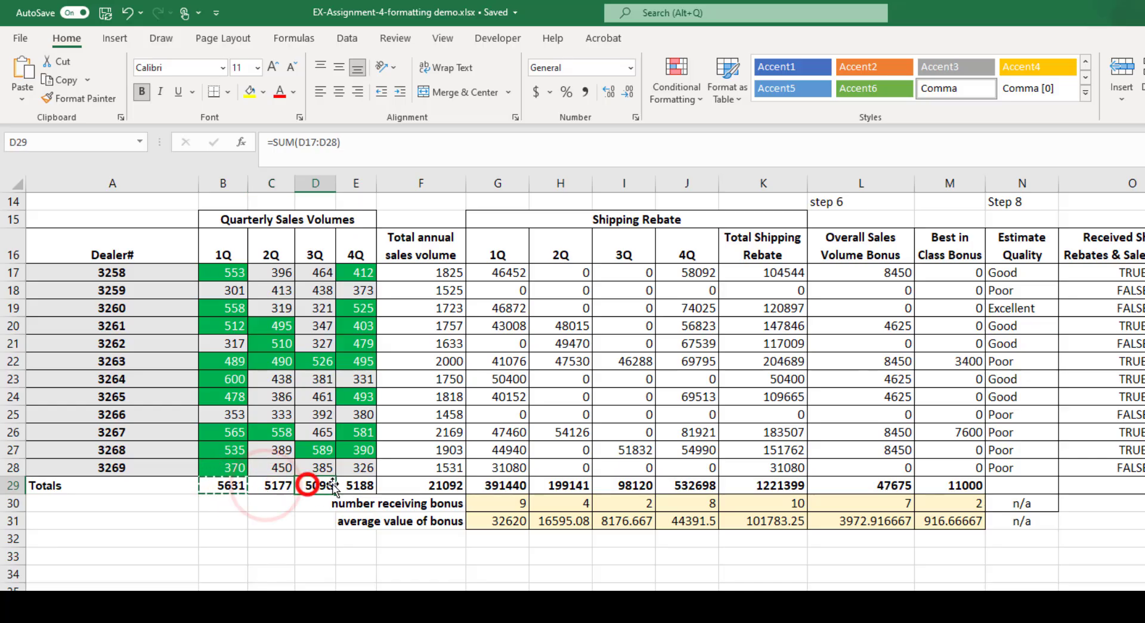
click(358, 485)
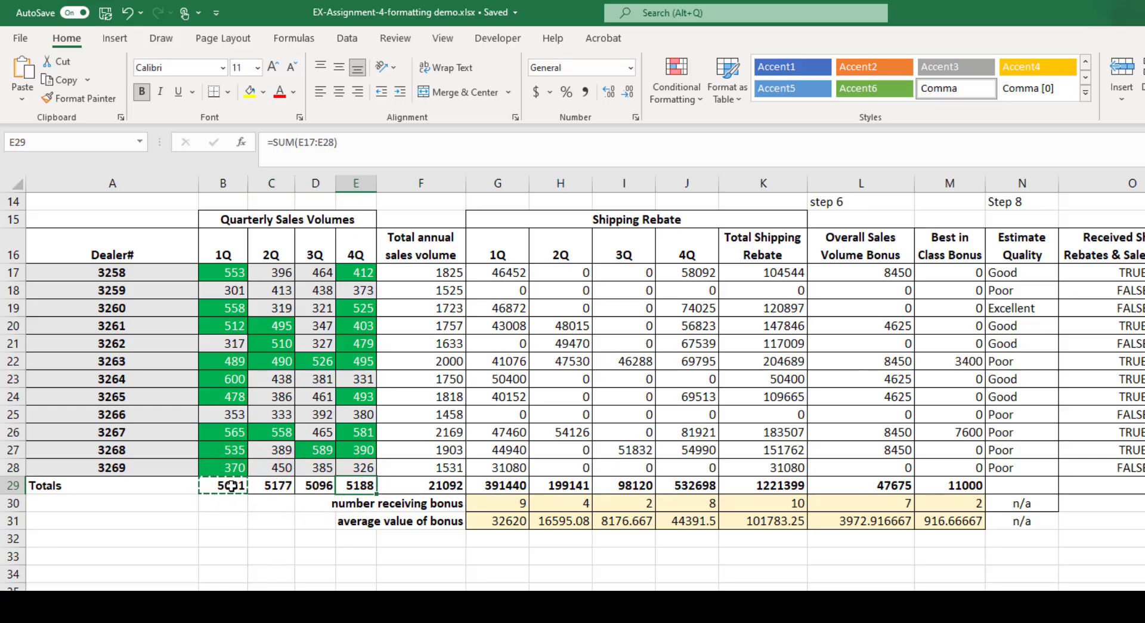
drag(222, 485, 431, 485)
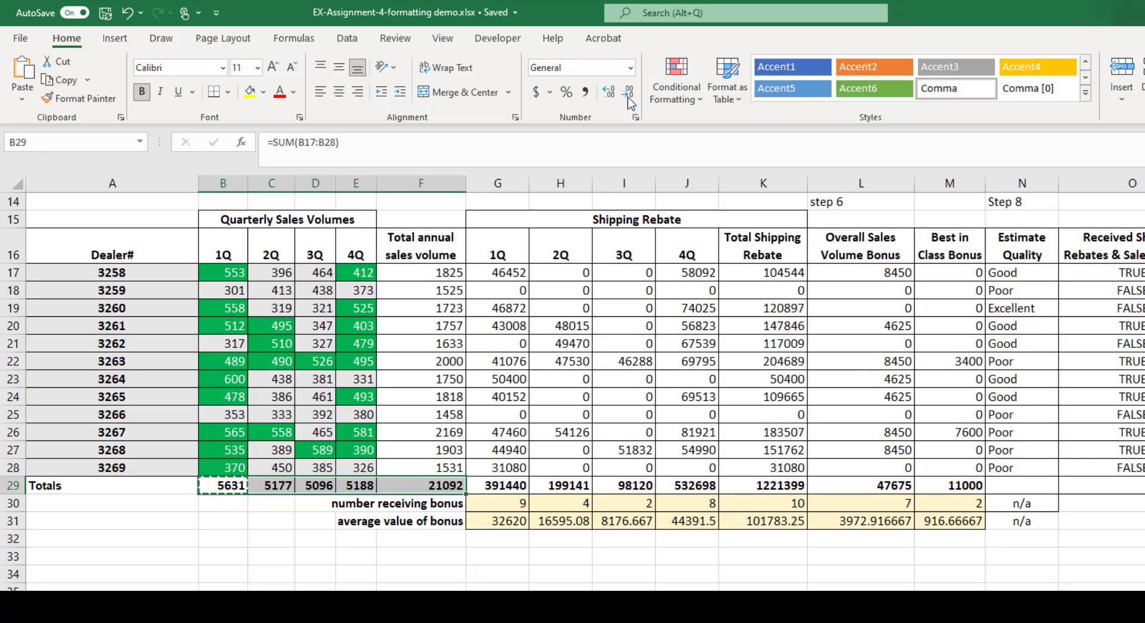
mouse_move(582, 91)
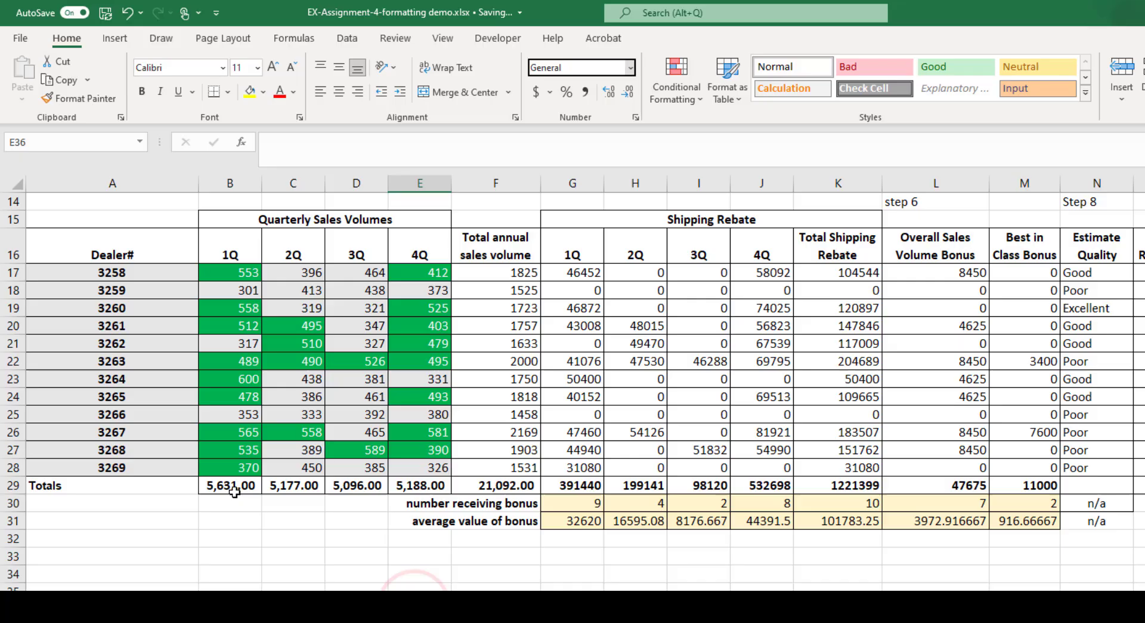
click(229, 503)
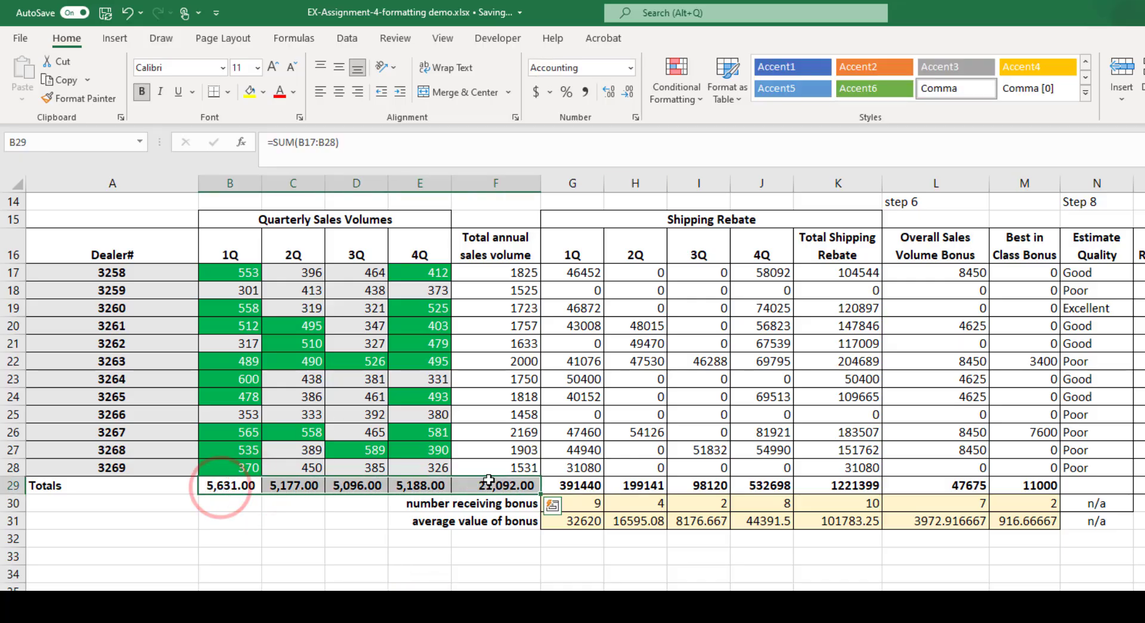
click(625, 93)
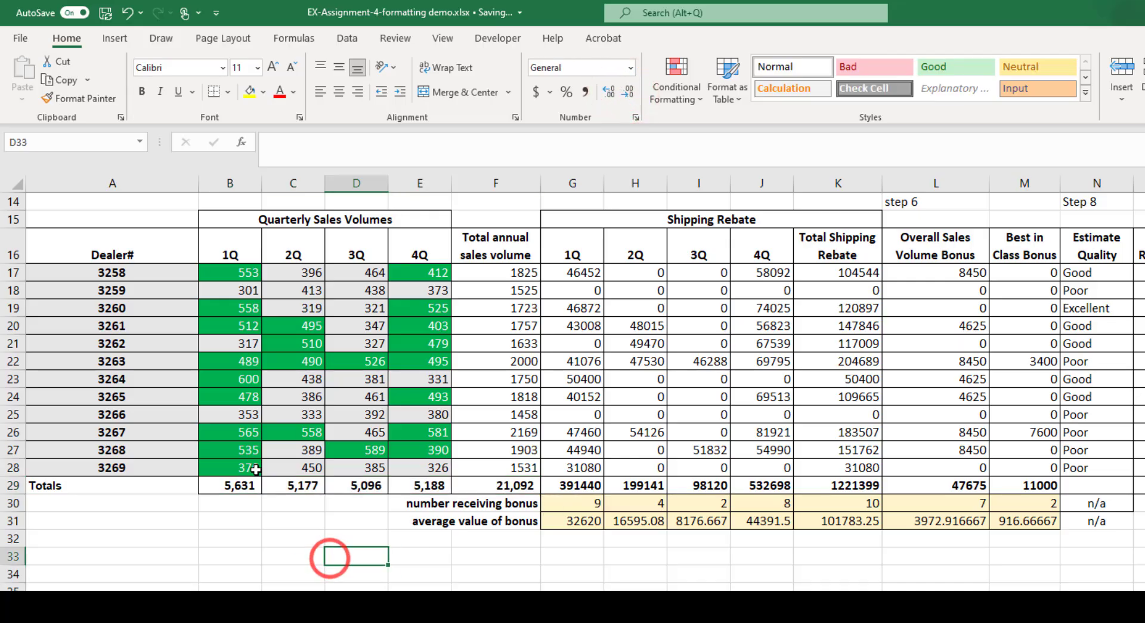
Inspect the 1Q and 2Q totals' custom number format and close Format Cells without changes
click(238, 486)
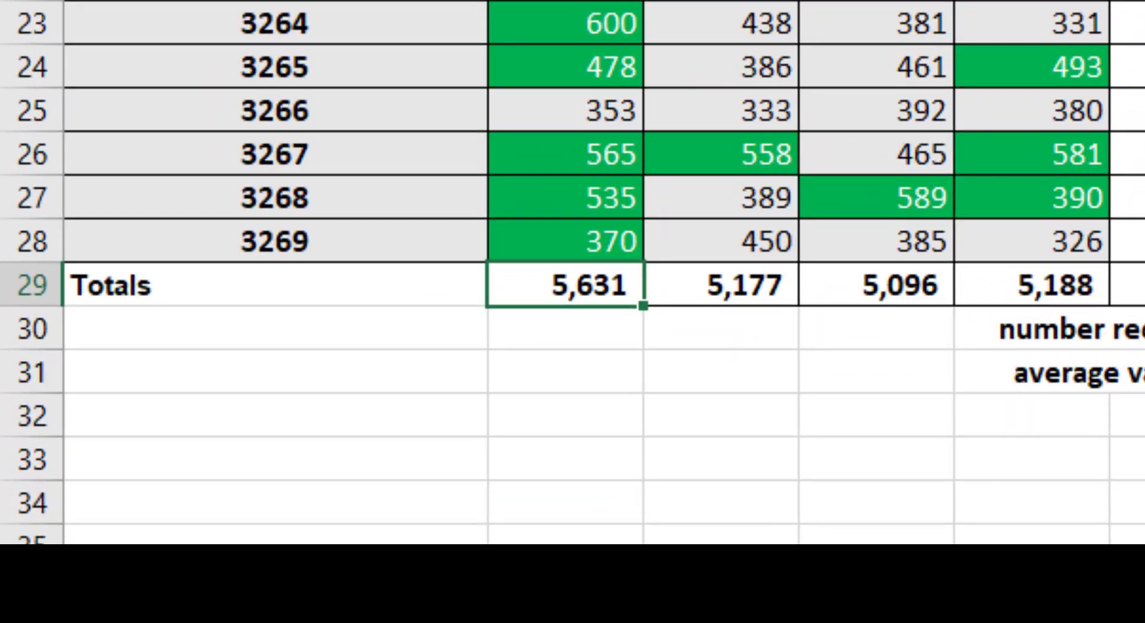
click(726, 284)
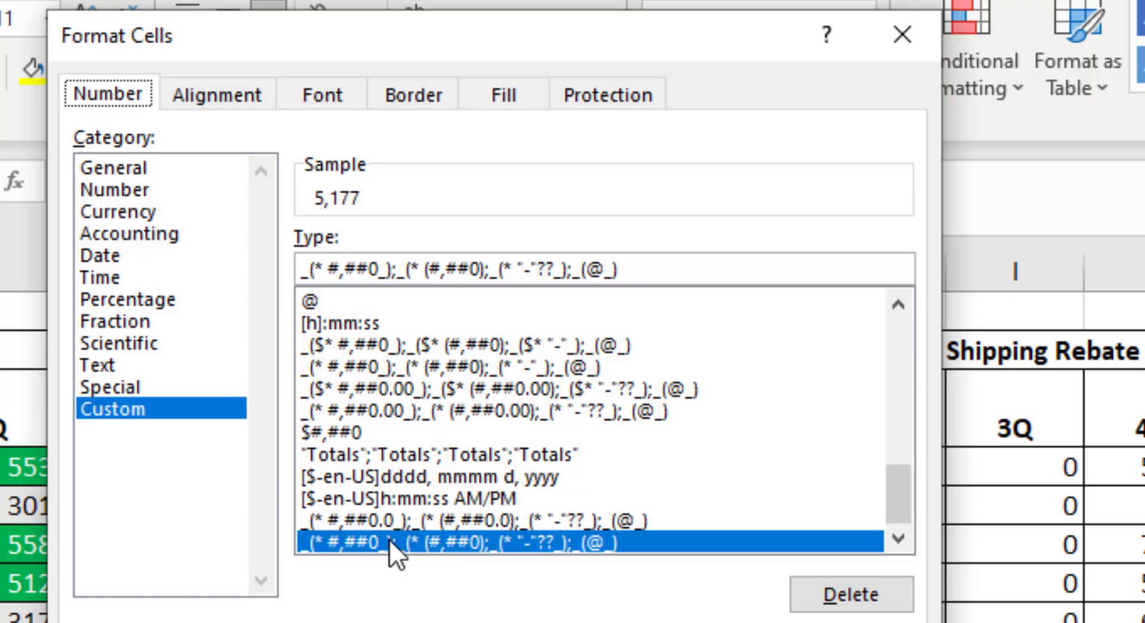
mouse_move(672, 570)
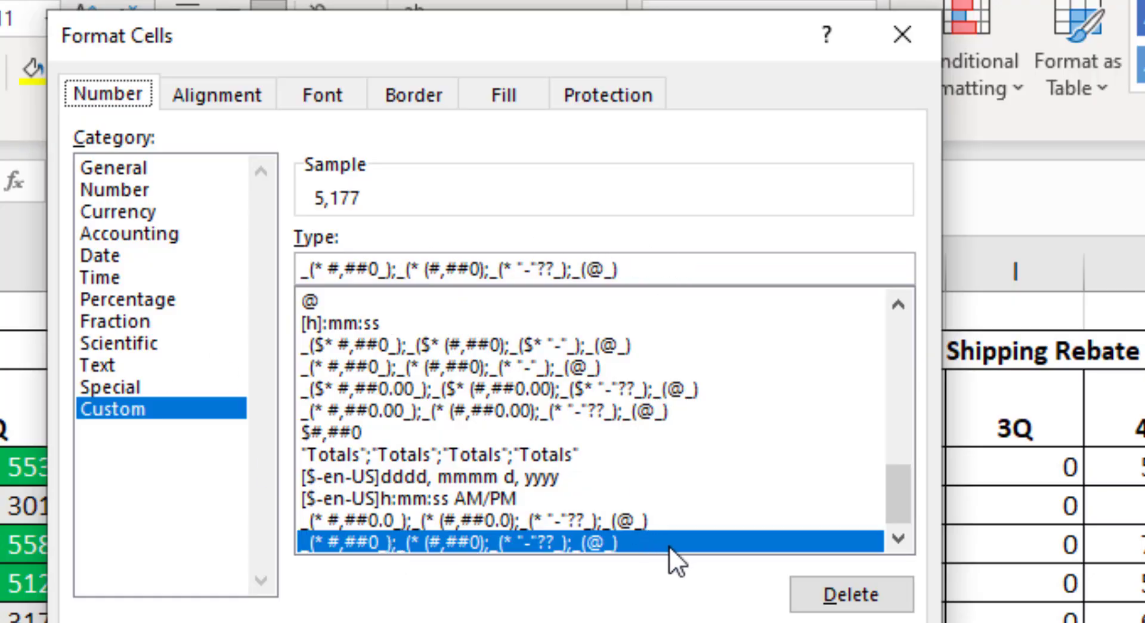
mouse_move(900, 33)
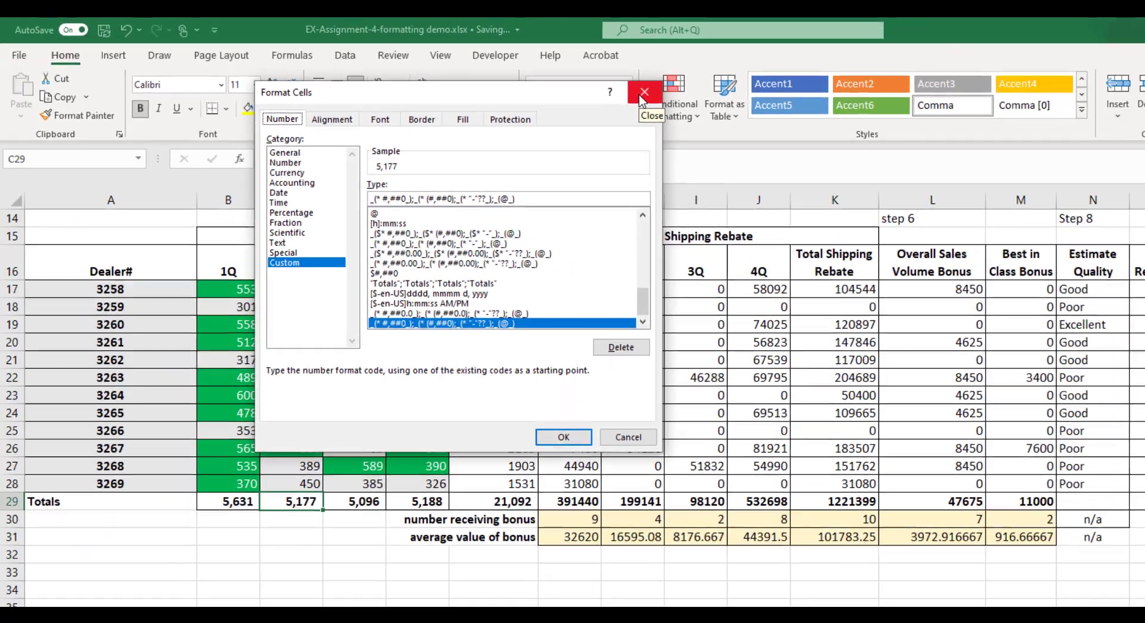
click(644, 92)
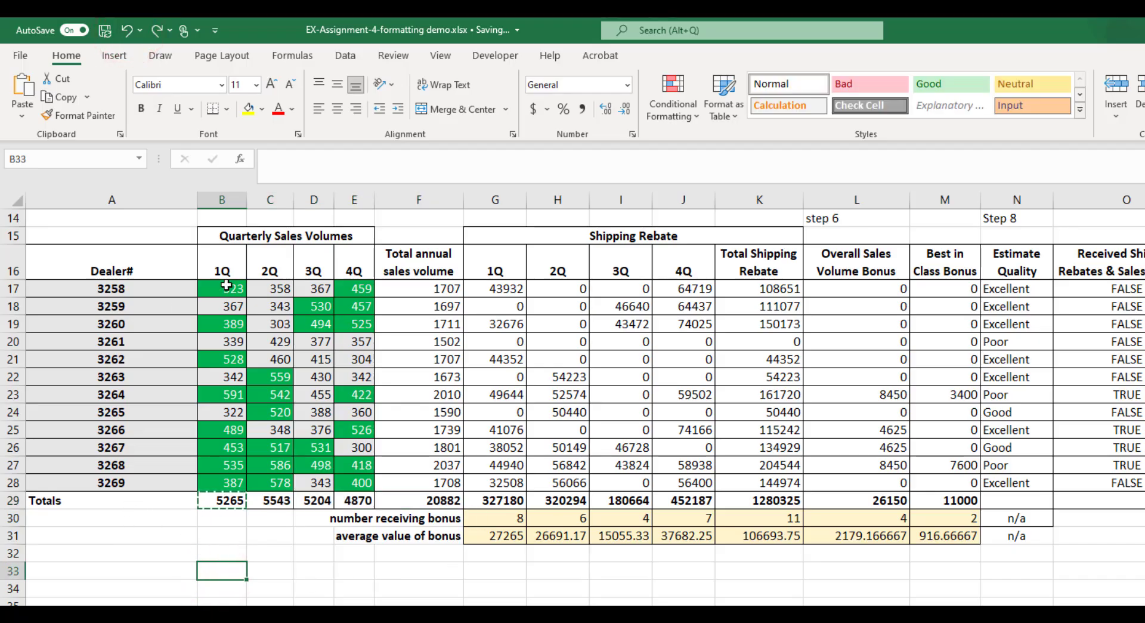
Format B17:F29 as Number with 0 decimals and the 1000 separator
drag(222, 287, 419, 482)
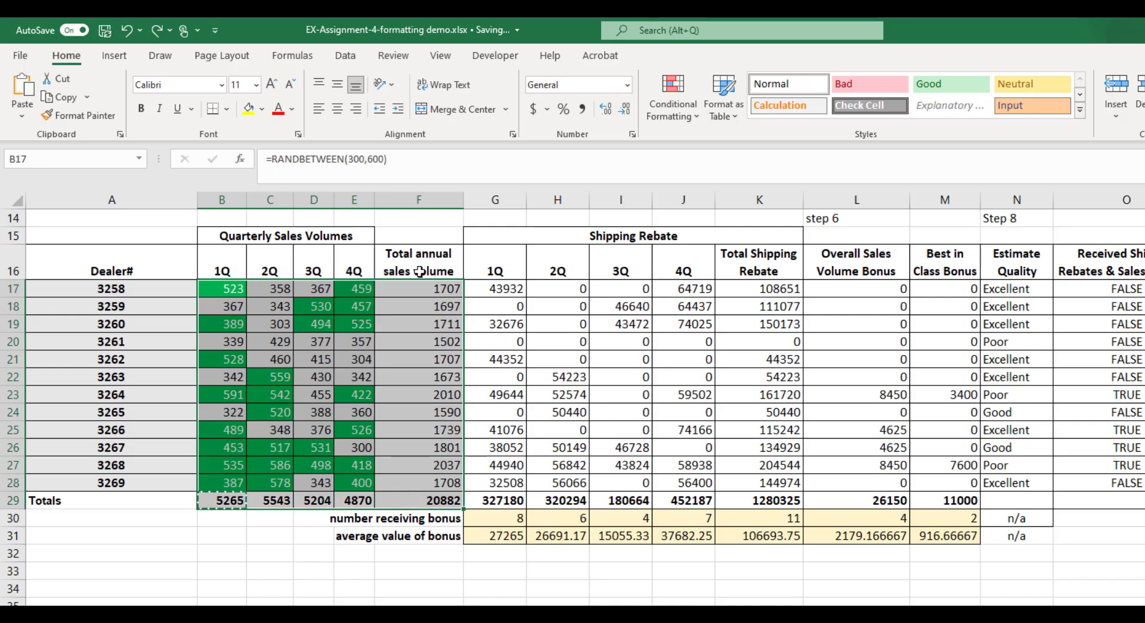
mouse_move(669, 155)
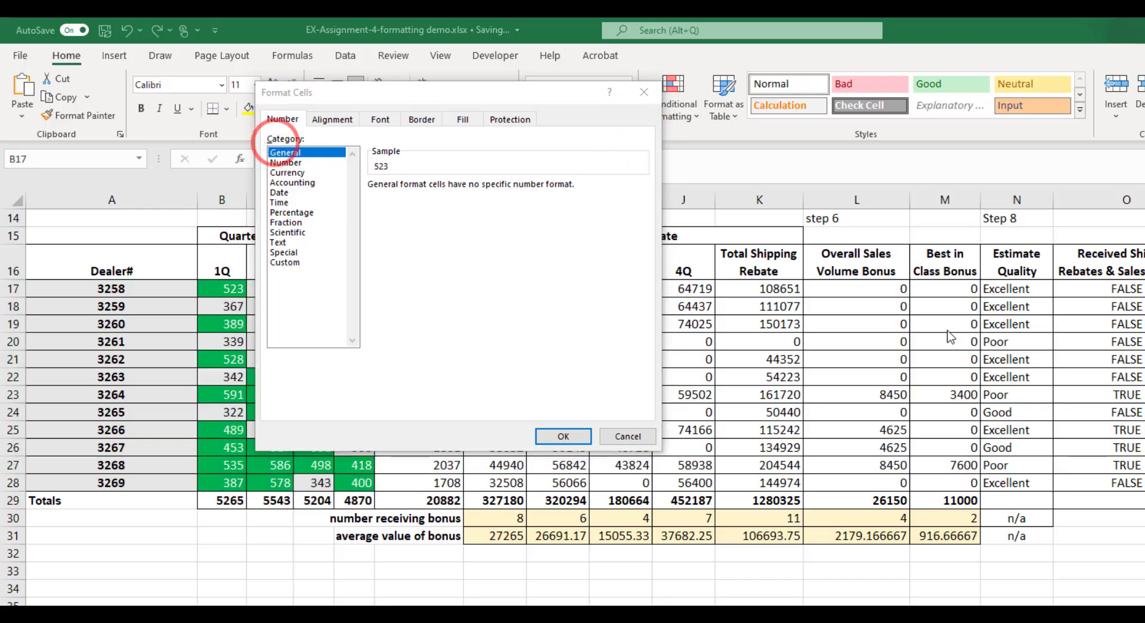
click(286, 162)
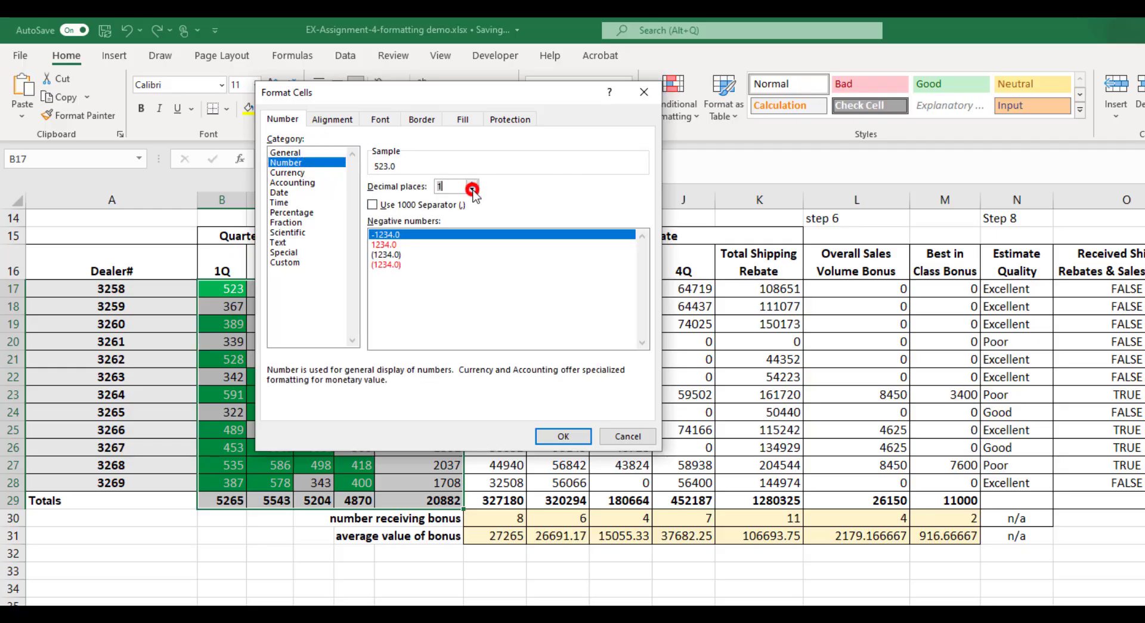
click(372, 205)
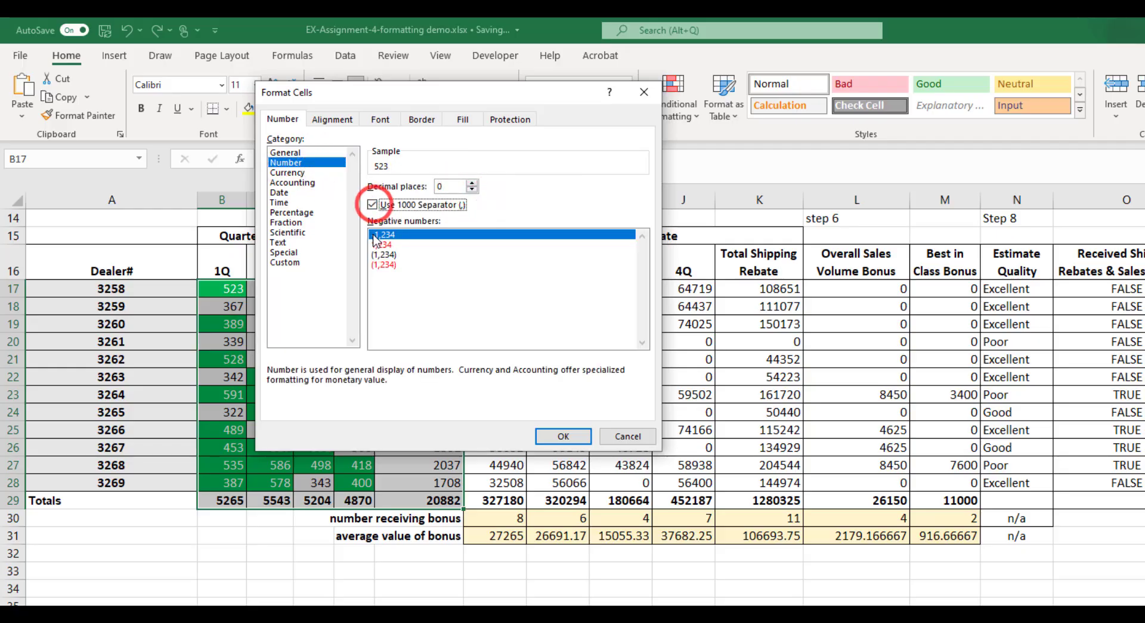
click(562, 435)
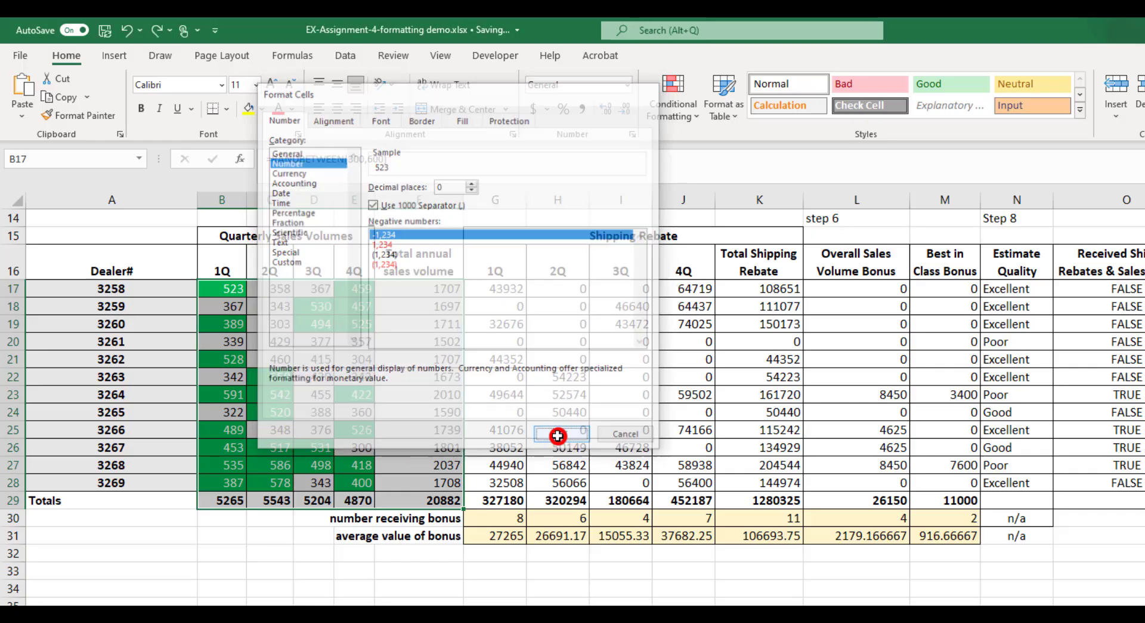
click(557, 434)
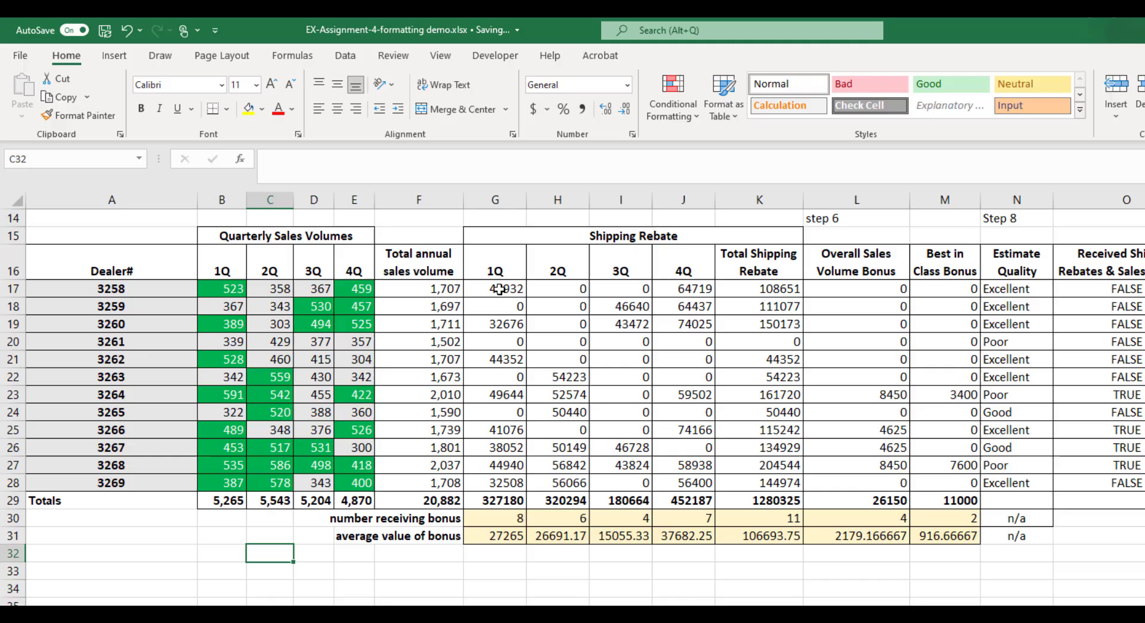
Give the shipping rebate and bonus figures whole-dollar Currency format with 0 decimals
drag(495, 288, 945, 518)
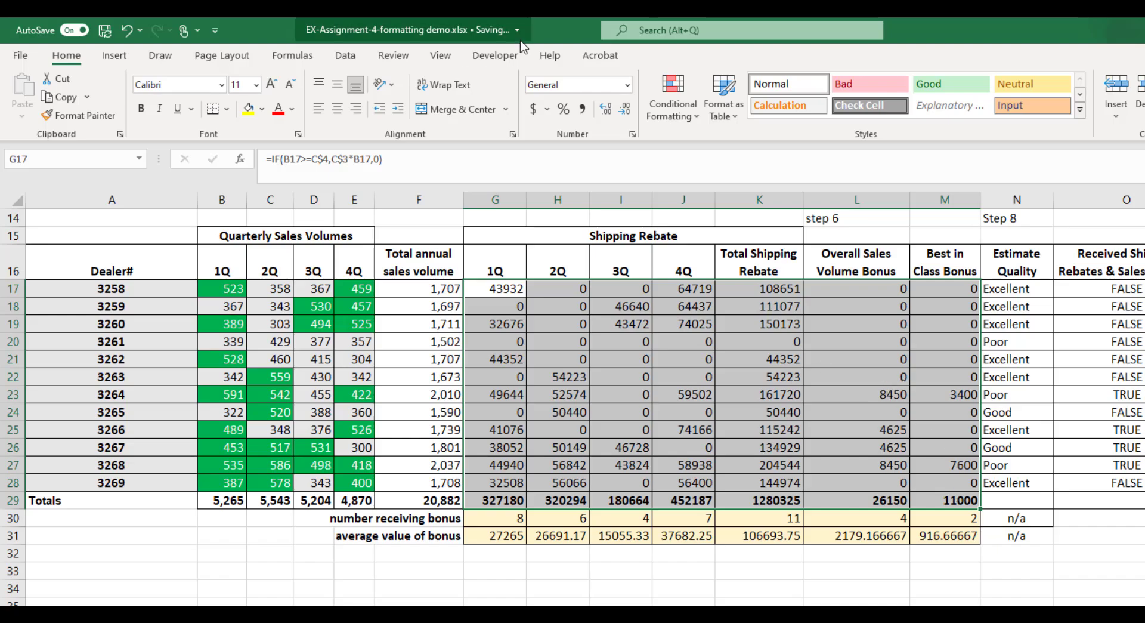
mouse_move(723, 98)
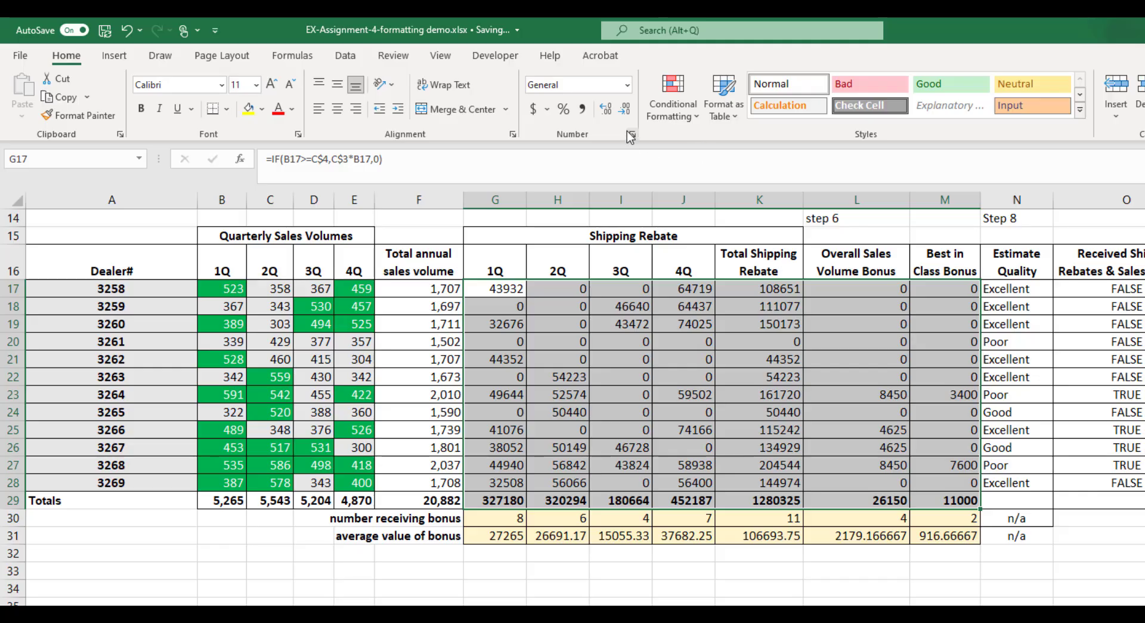
click(630, 134)
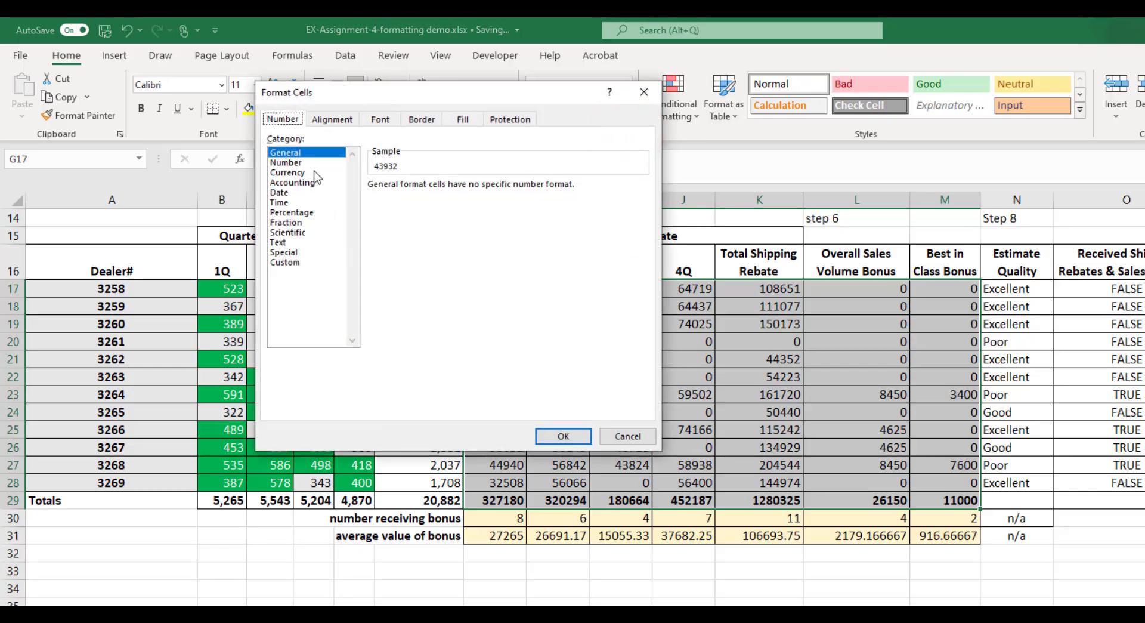
click(287, 172)
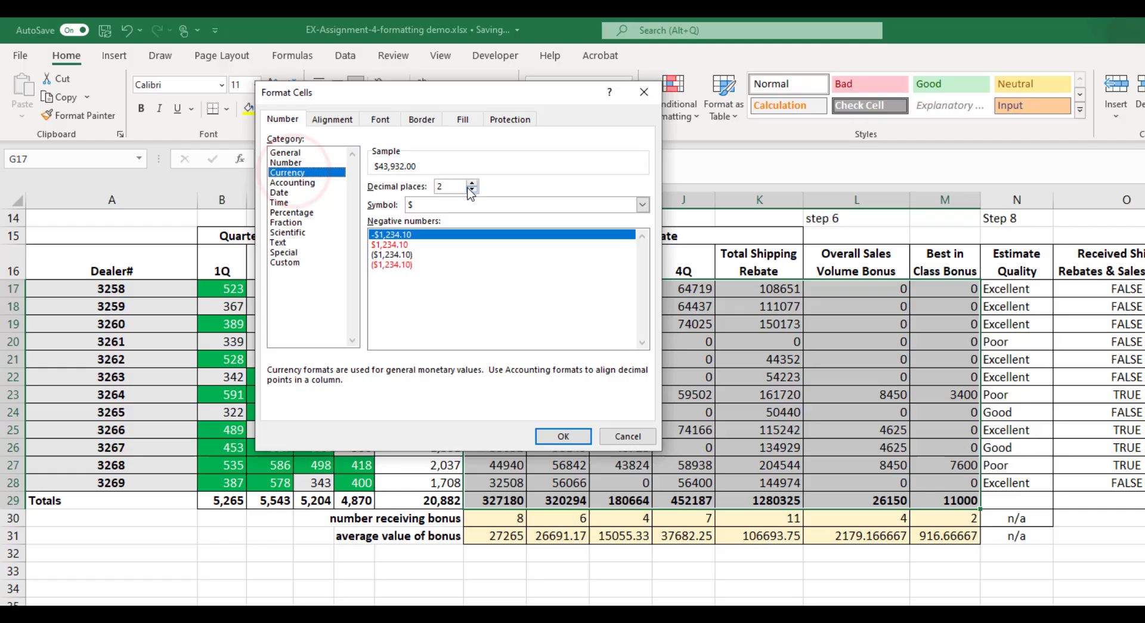
click(473, 190)
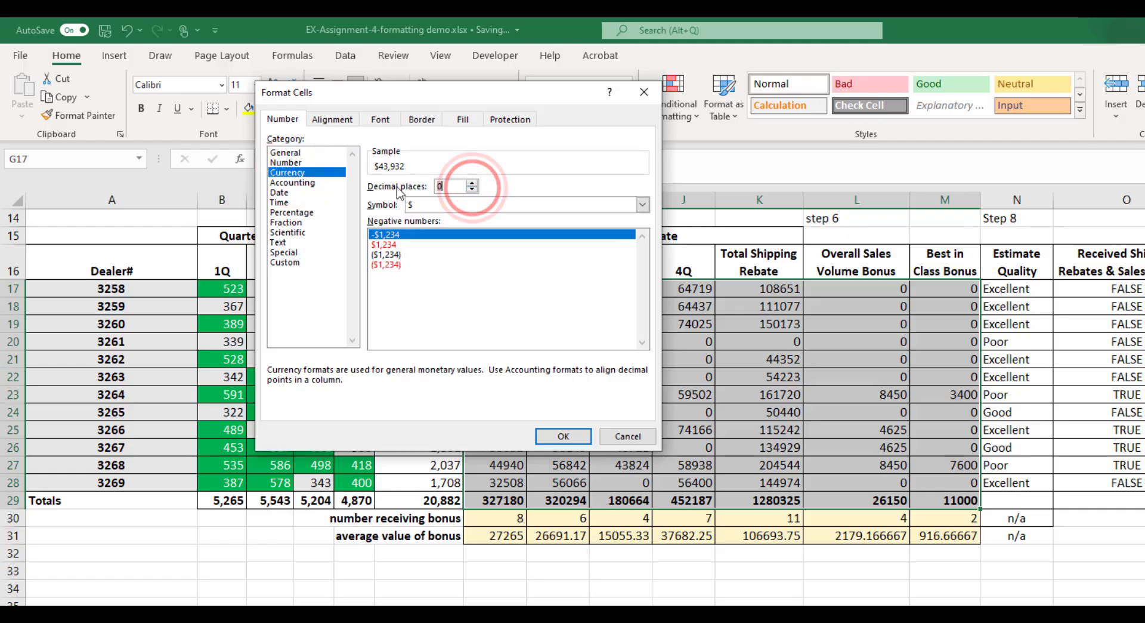
click(563, 435)
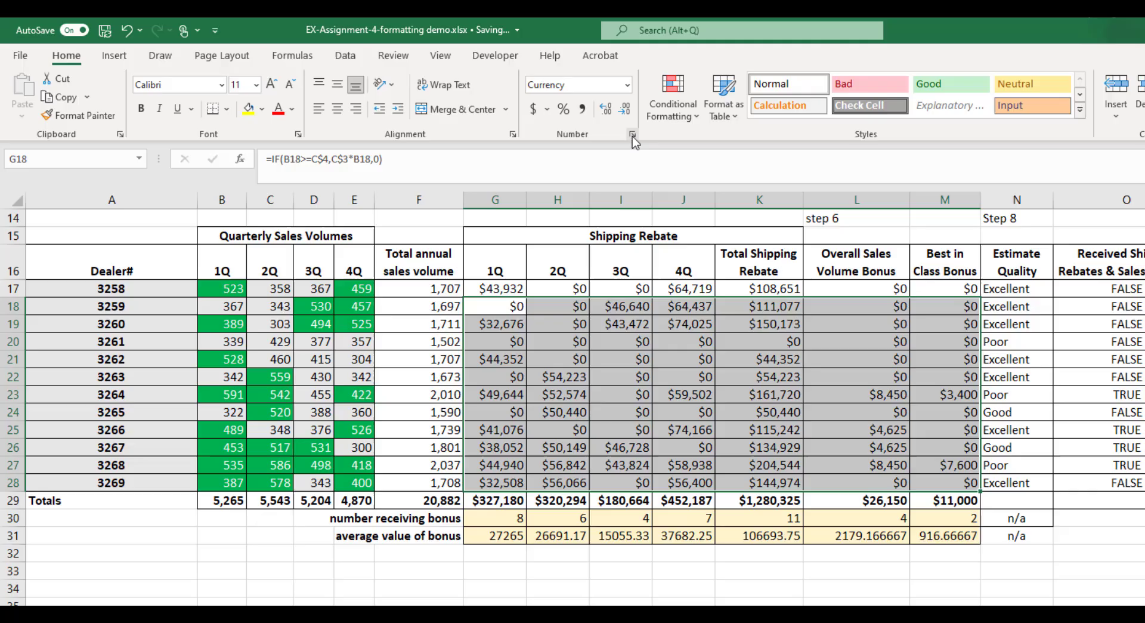
Apply Number format with thousands separator to the lower rebate rows G18:M28
click(632, 134)
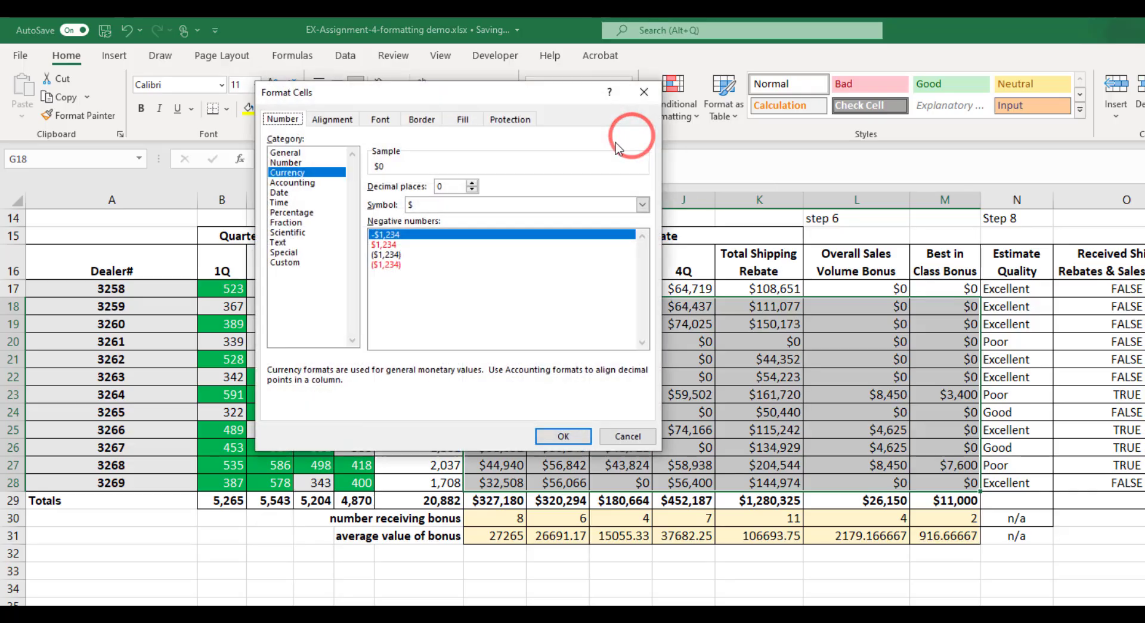
click(642, 205)
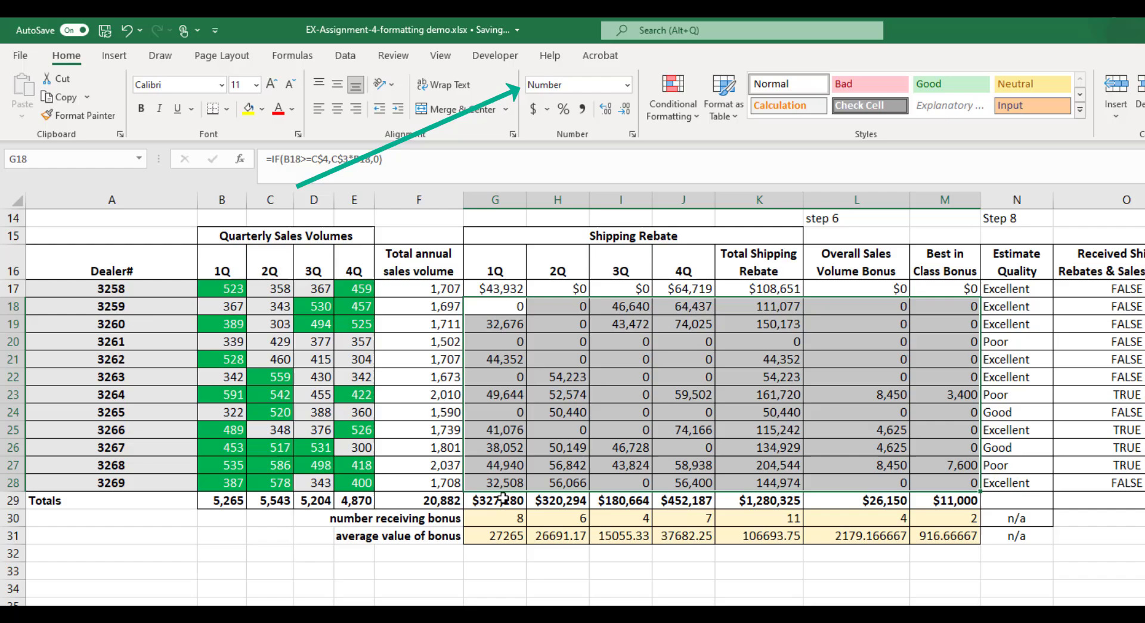
double_click(504, 500)
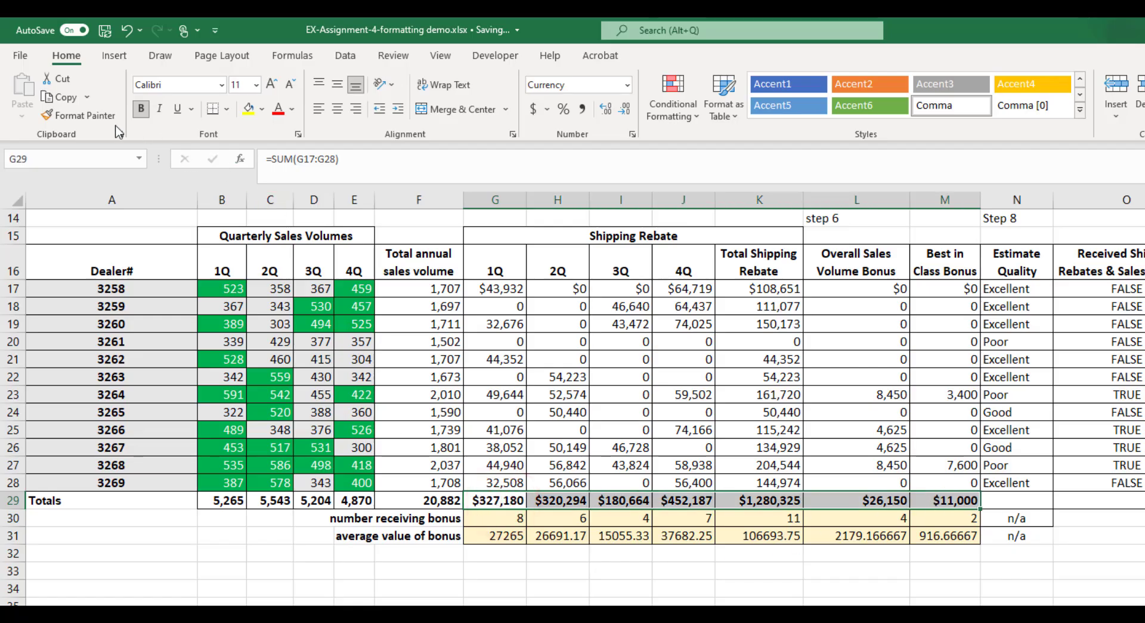
mouse_move(92, 119)
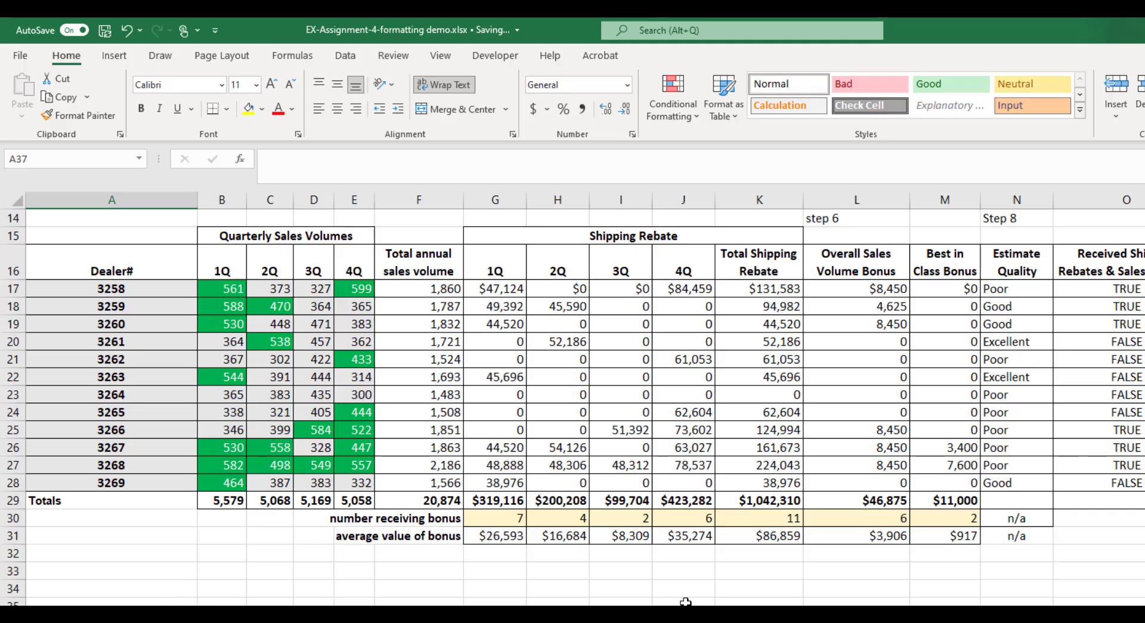
mouse_move(686, 390)
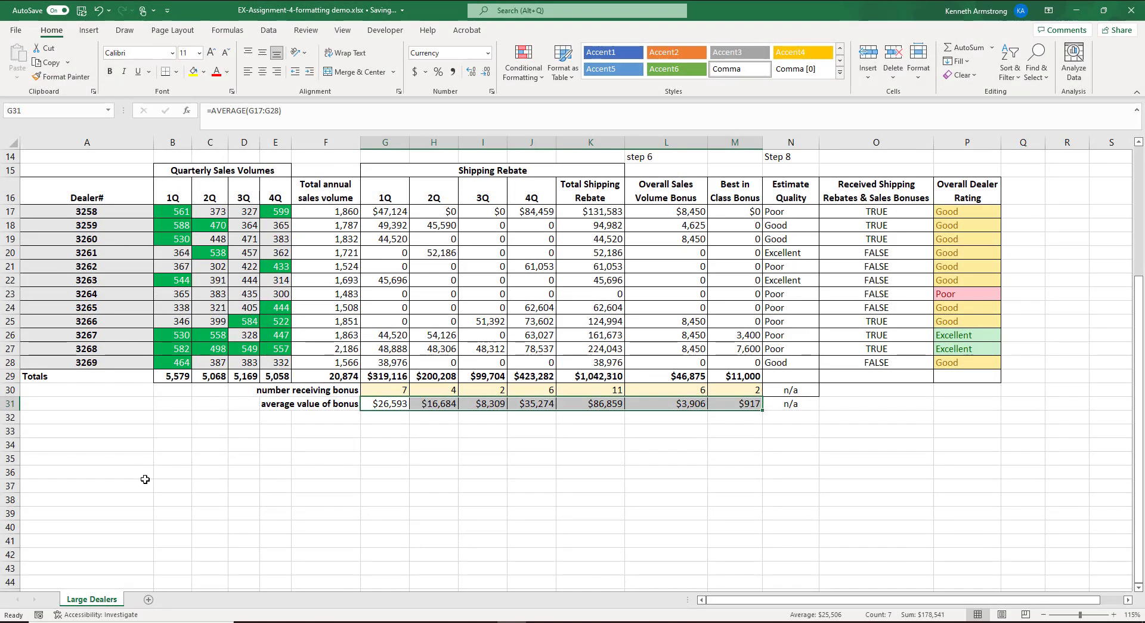
click(77, 503)
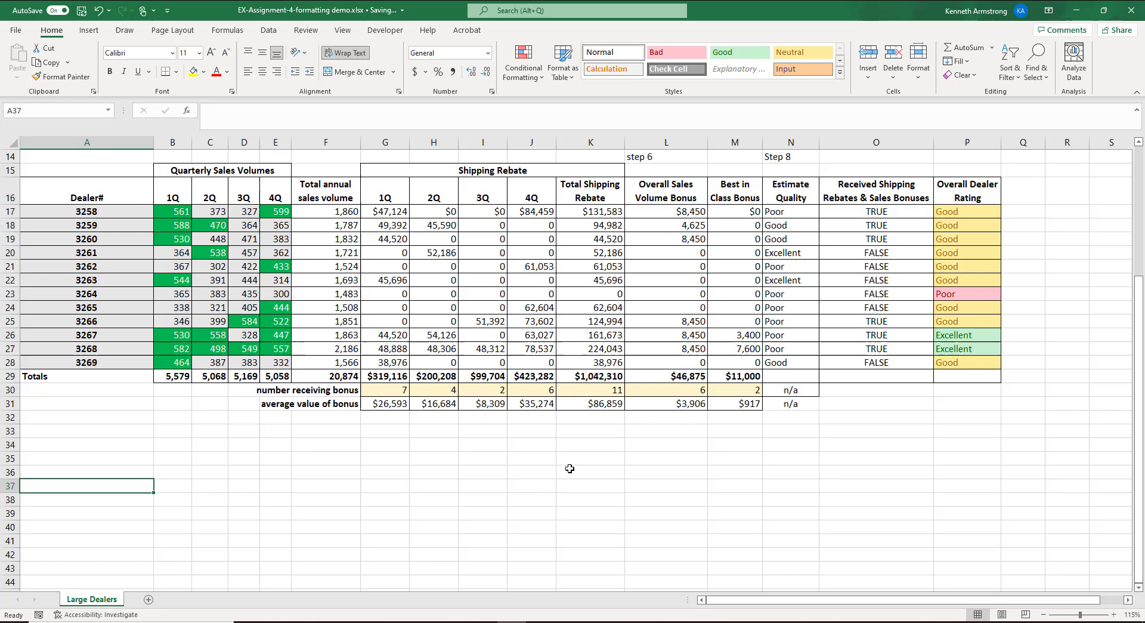
mouse_move(188, 293)
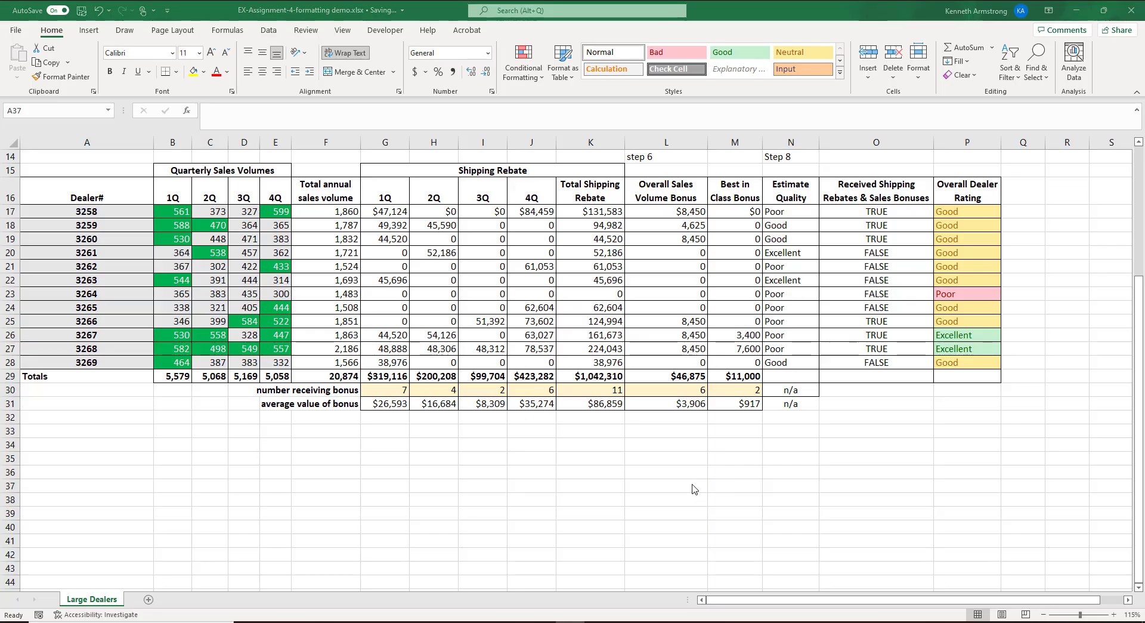
click(84, 502)
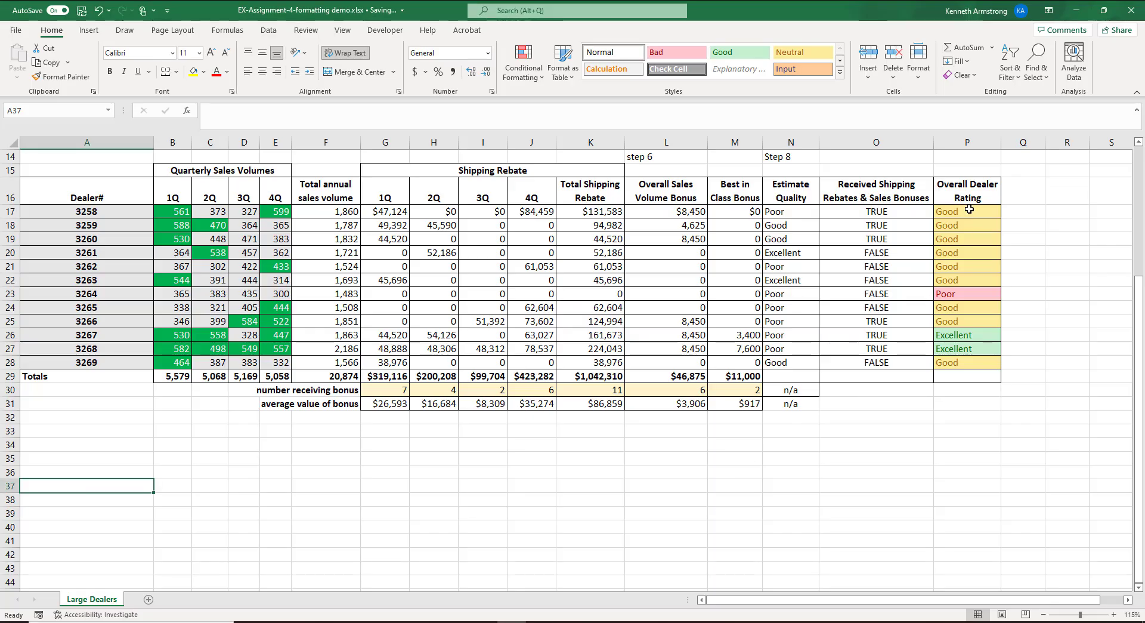
click(967, 211)
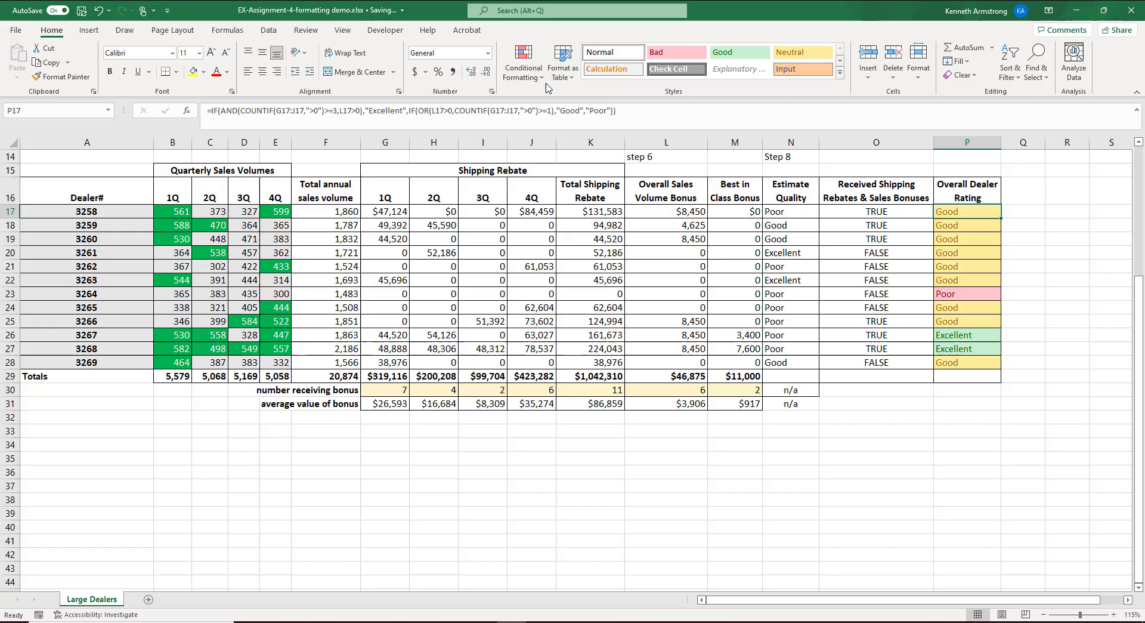
click(523, 62)
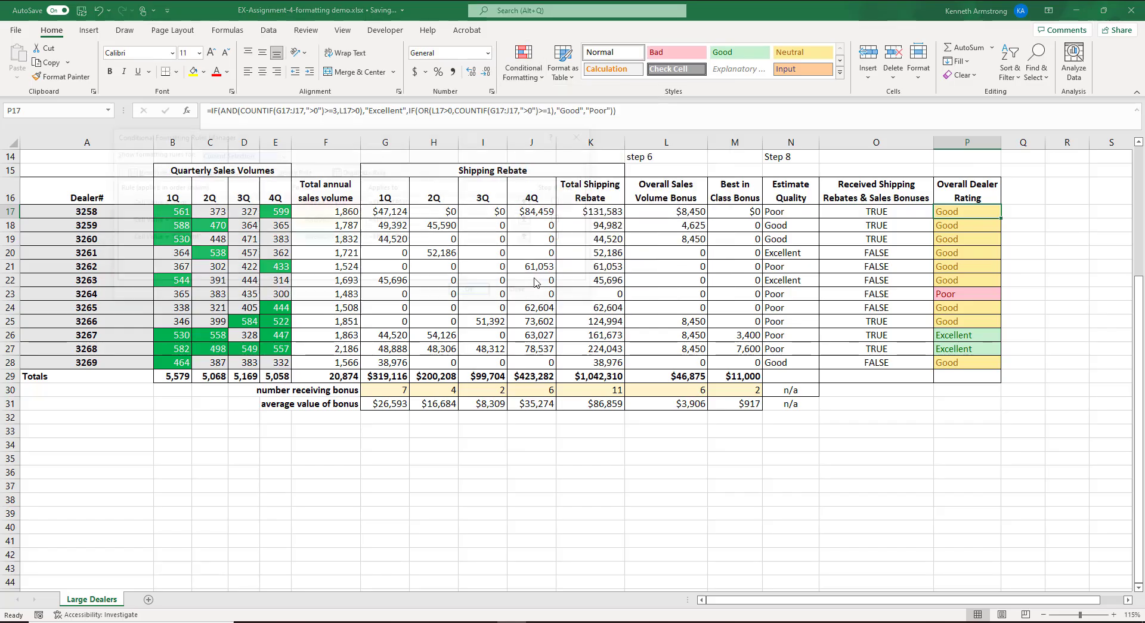
click(523, 59)
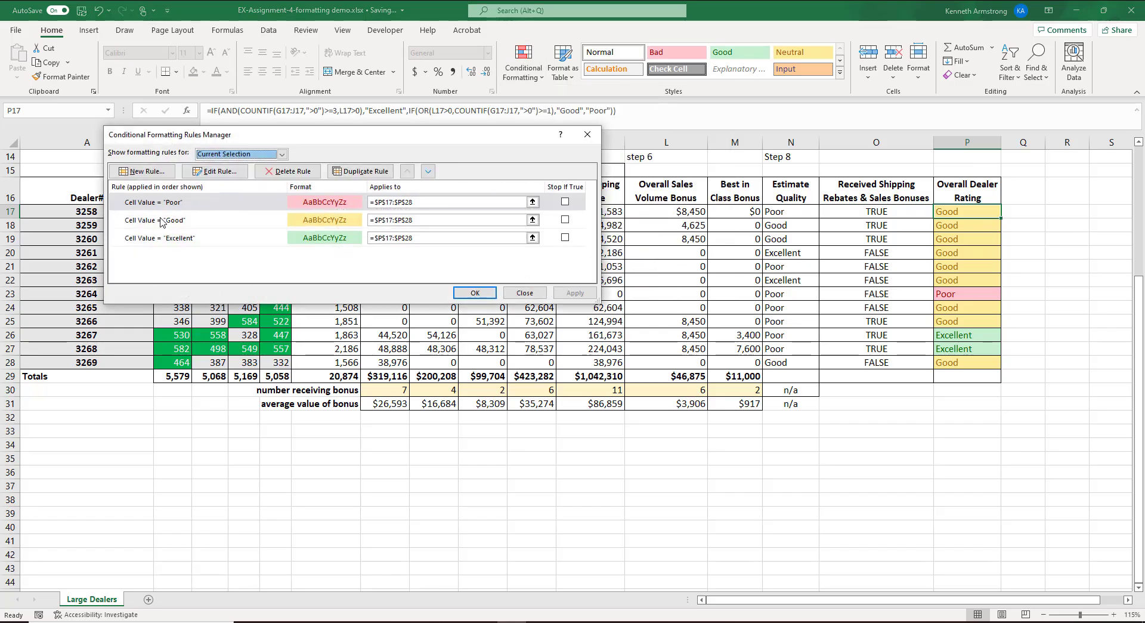
mouse_move(189, 245)
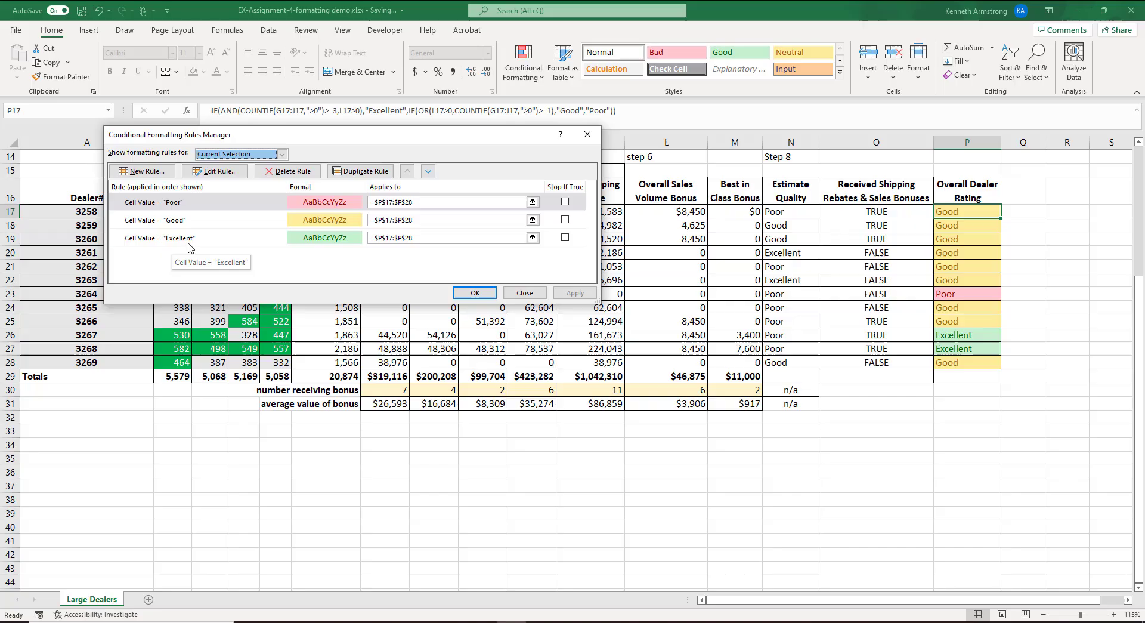
mouse_move(529, 294)
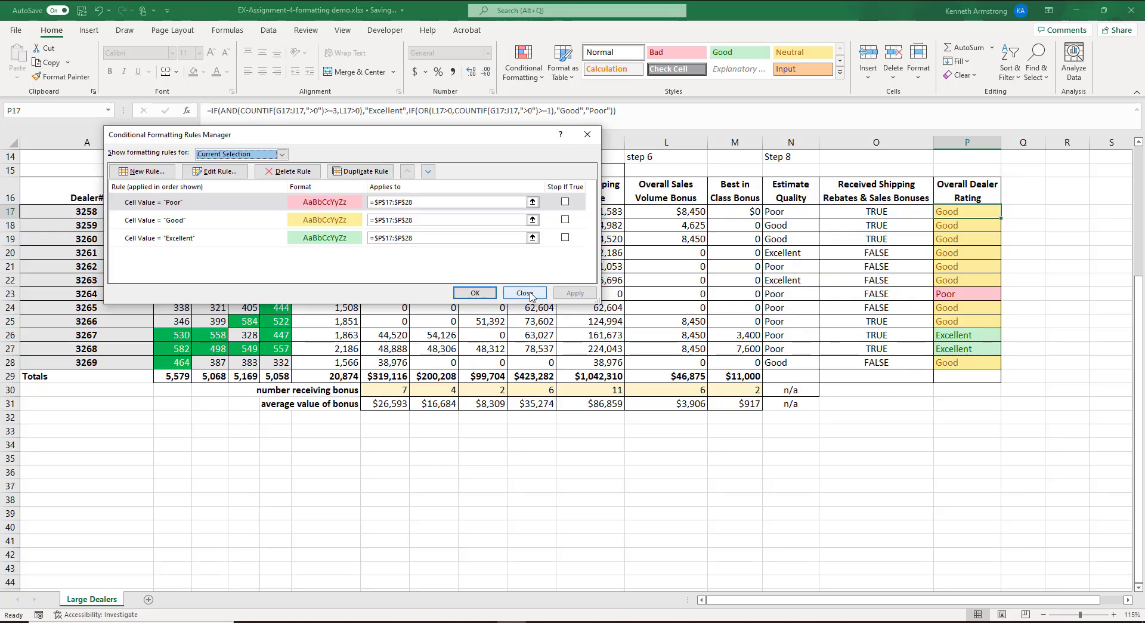
click(524, 293)
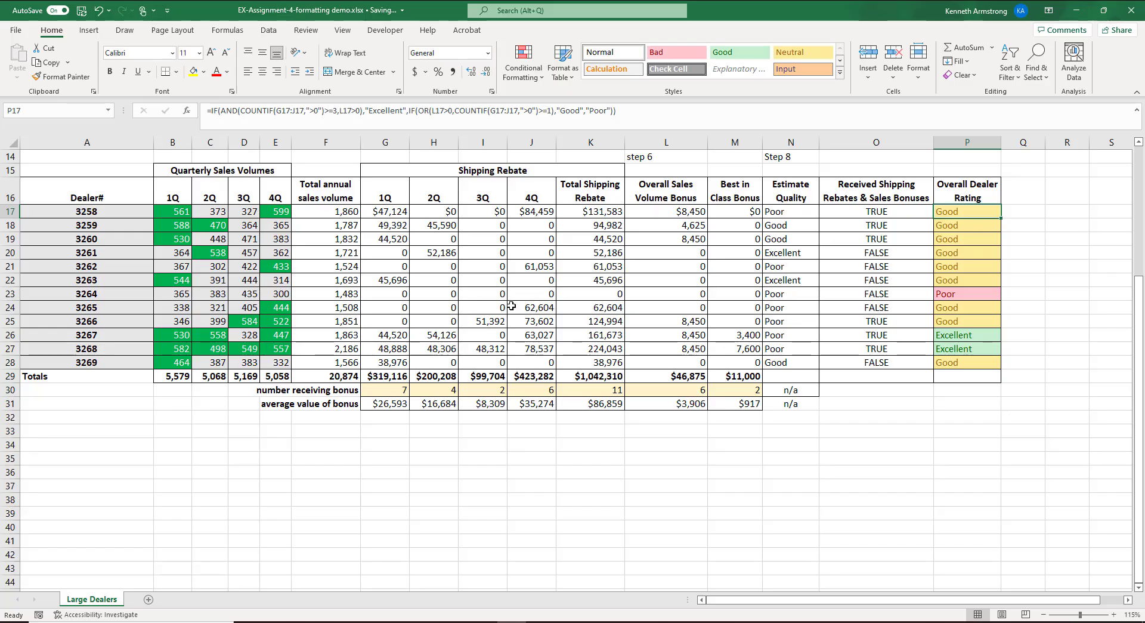
drag(967, 211, 968, 252)
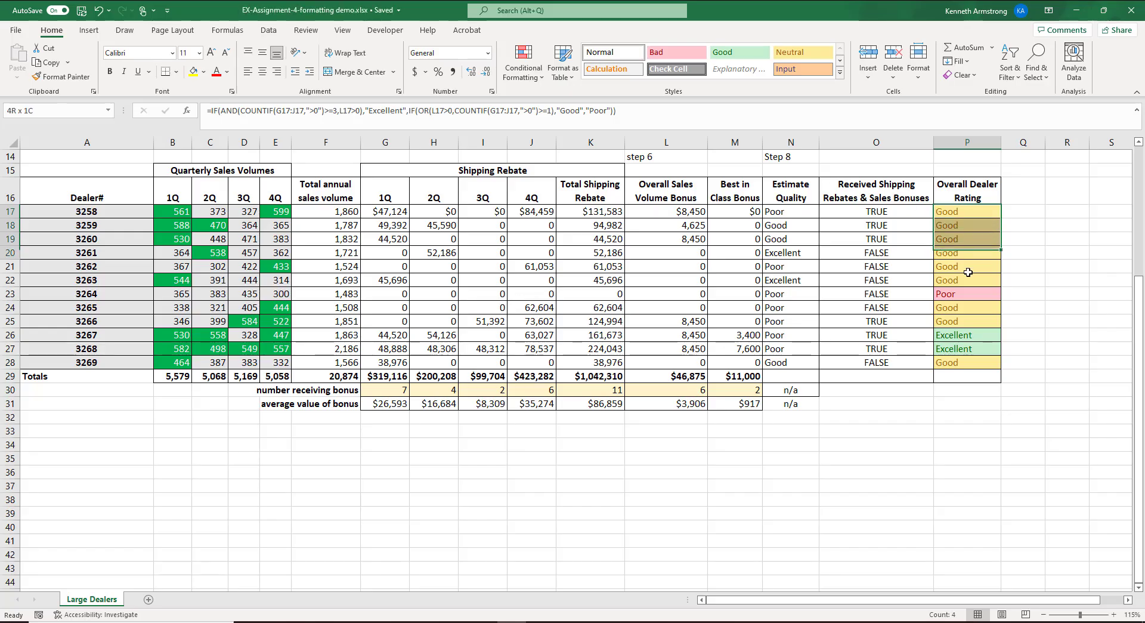